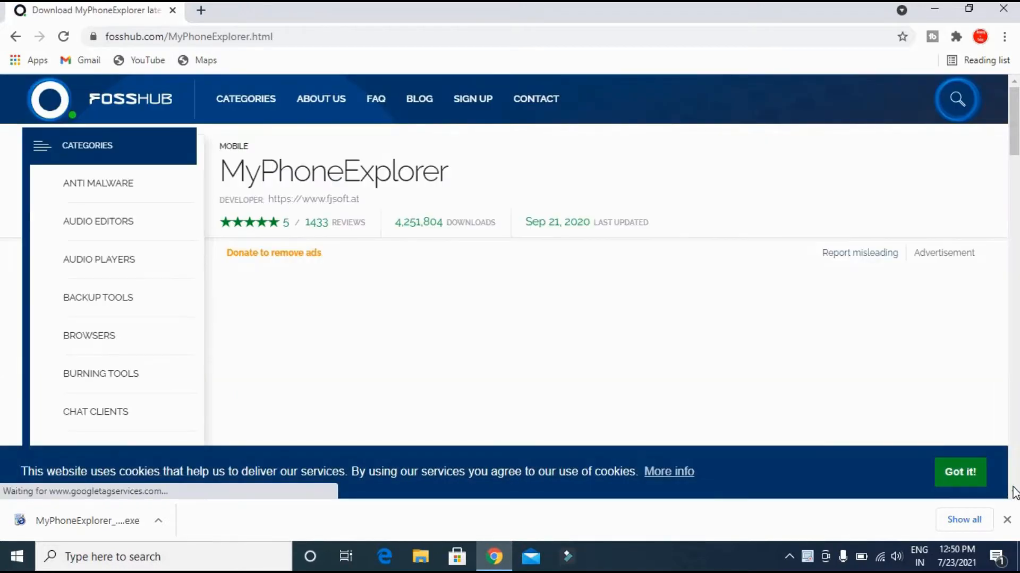
Step: Download the MyPhoneExplorer installer from its FossHub page in Chrome
click(288, 324)
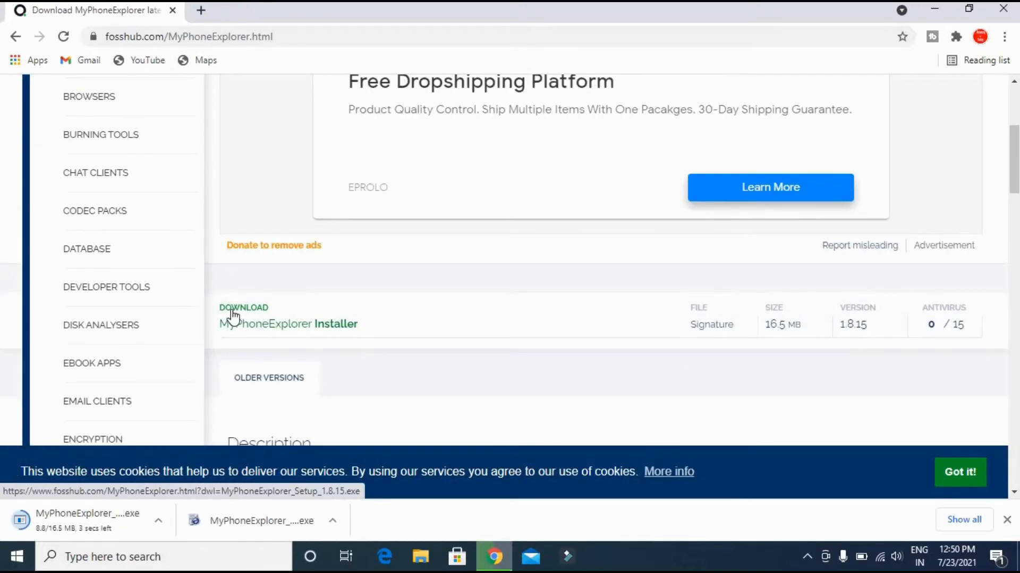
mouse_move(204, 371)
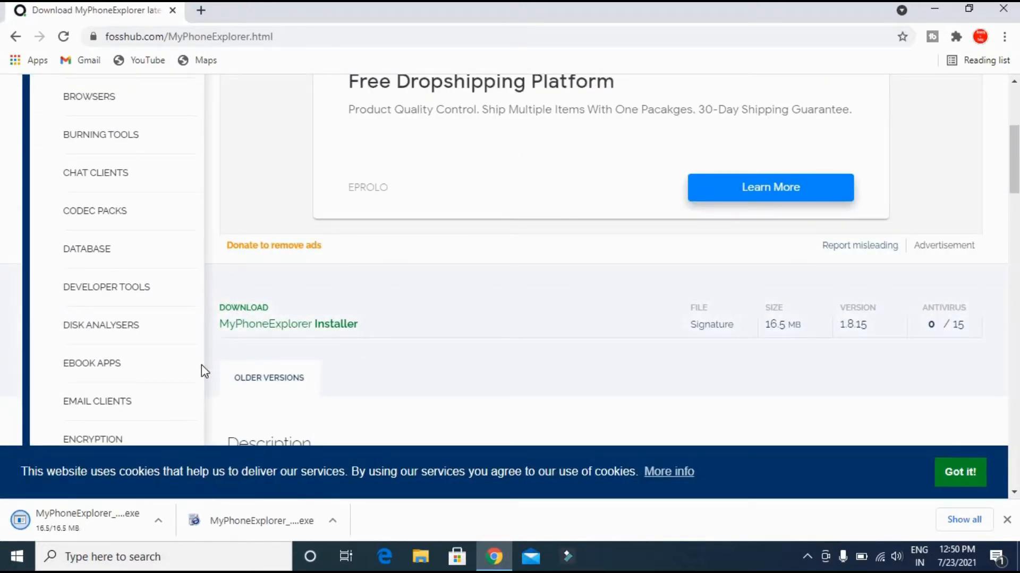
mouse_move(423, 178)
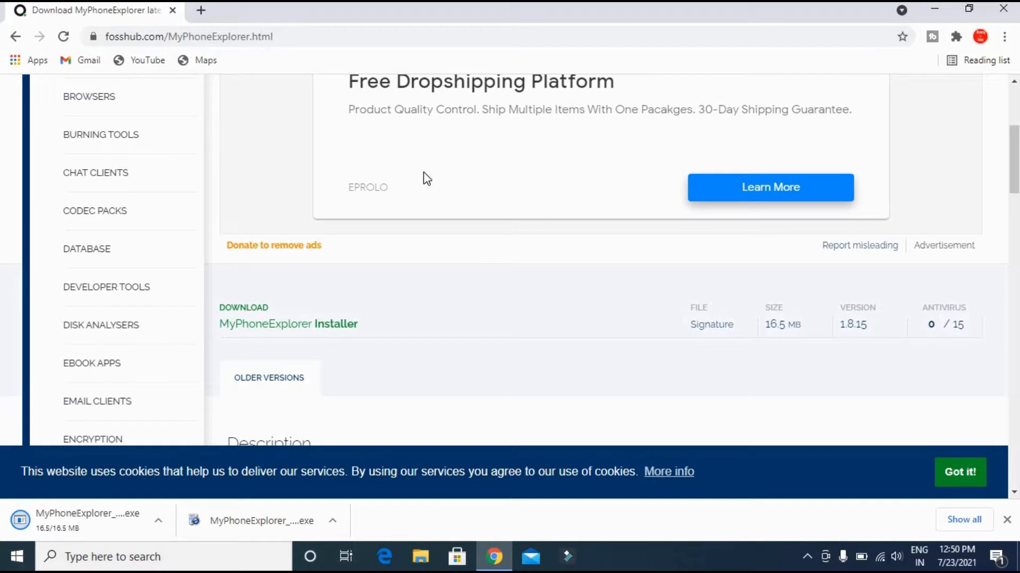
mouse_move(350, 434)
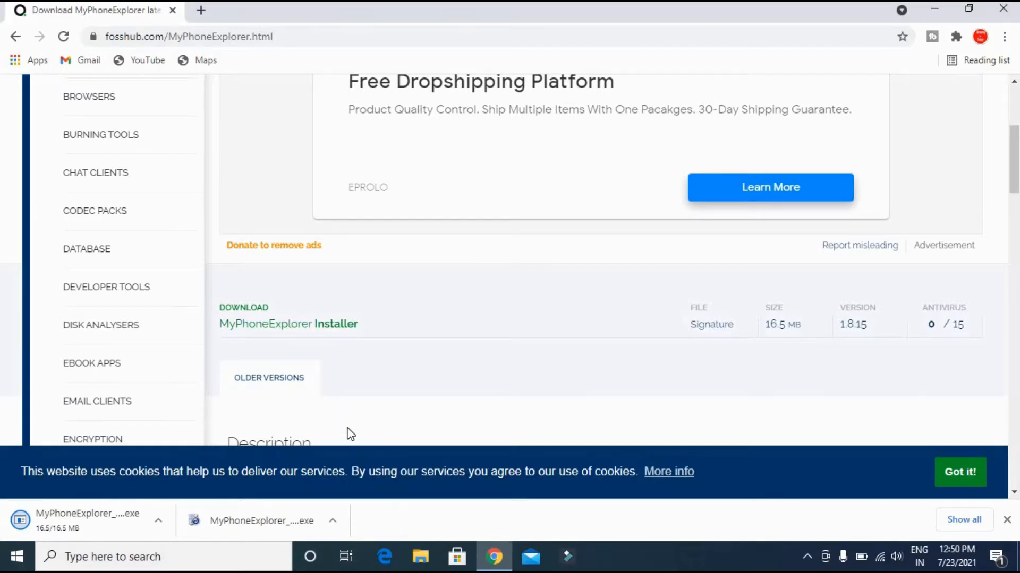
mouse_move(368, 380)
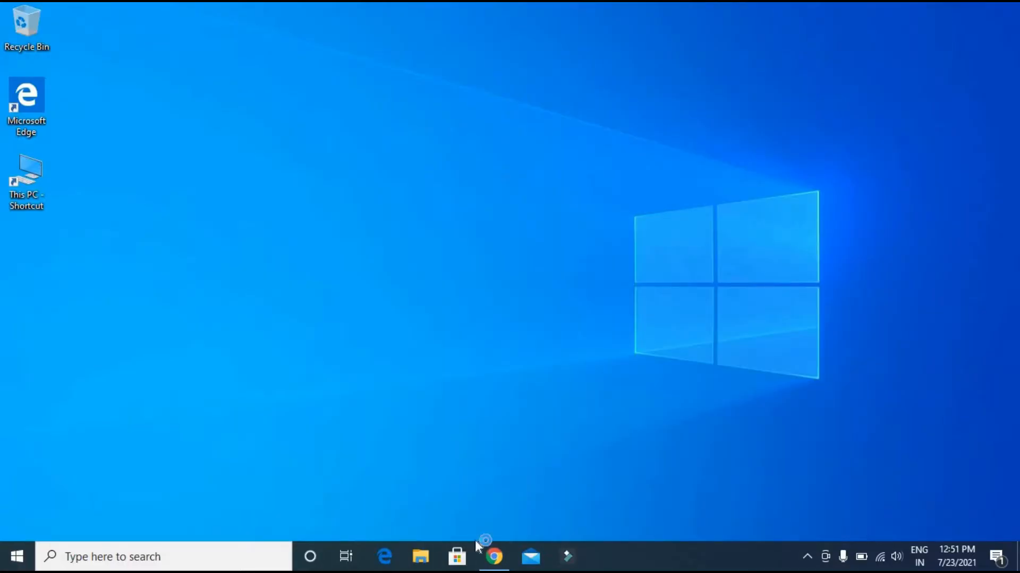
Step: Run the downloaded installer with English language and Portable Installation left unchecked
click(485, 542)
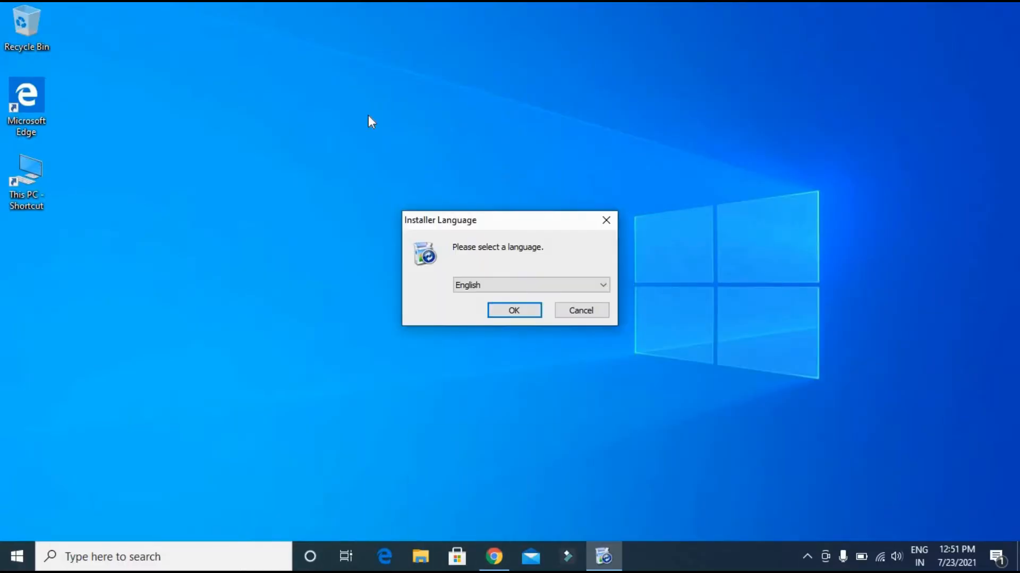
click(513, 310)
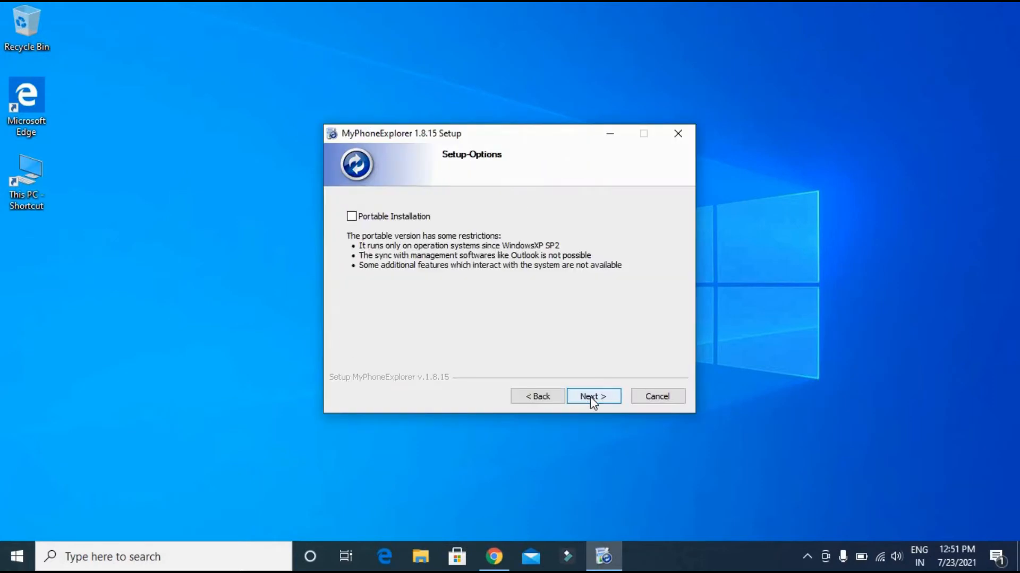
click(593, 397)
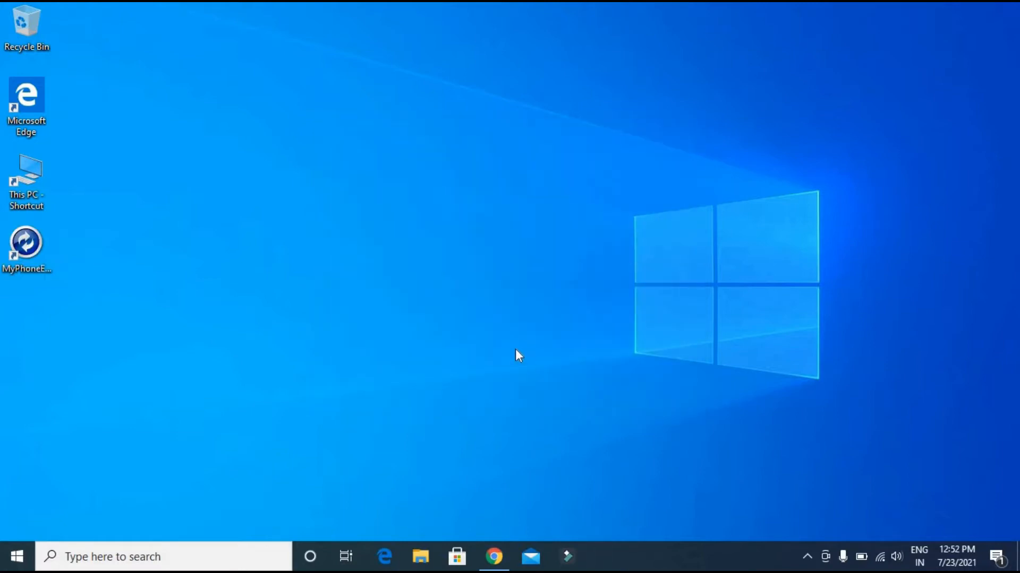
Step: Launch MyPhoneExplorer, allow it through the firewall, and accept the phone name to sync
double_click(26, 242)
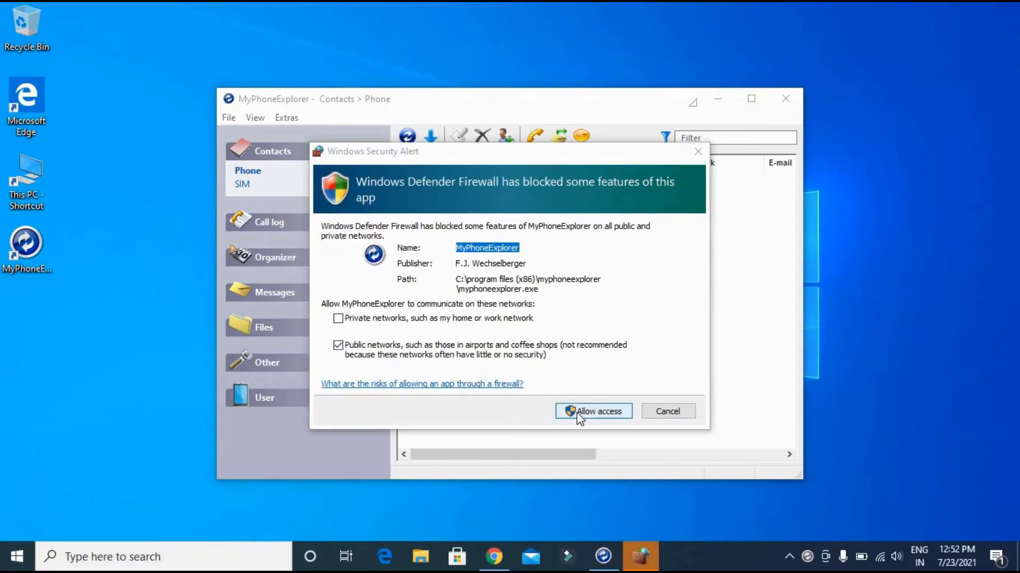
click(592, 411)
text(192.168.43.)
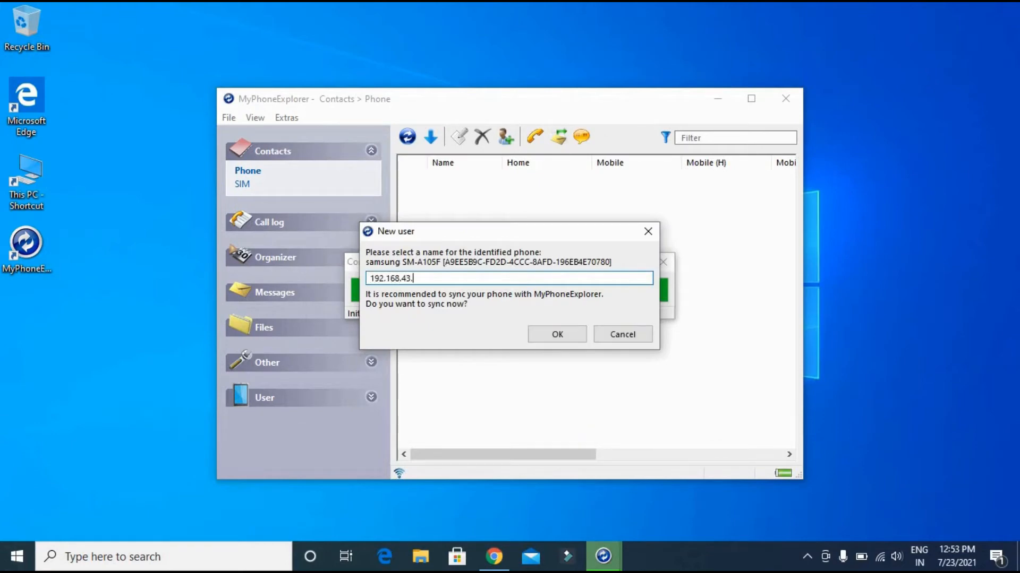
click(556, 333)
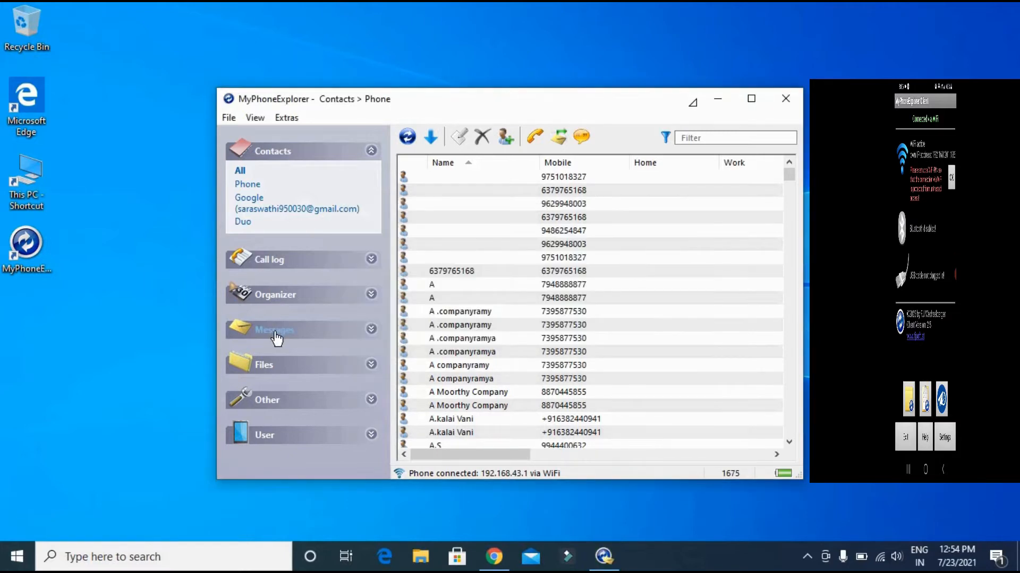
Step: Open the phone's internal storage and save the Pictures folder to a PC folder
click(264, 365)
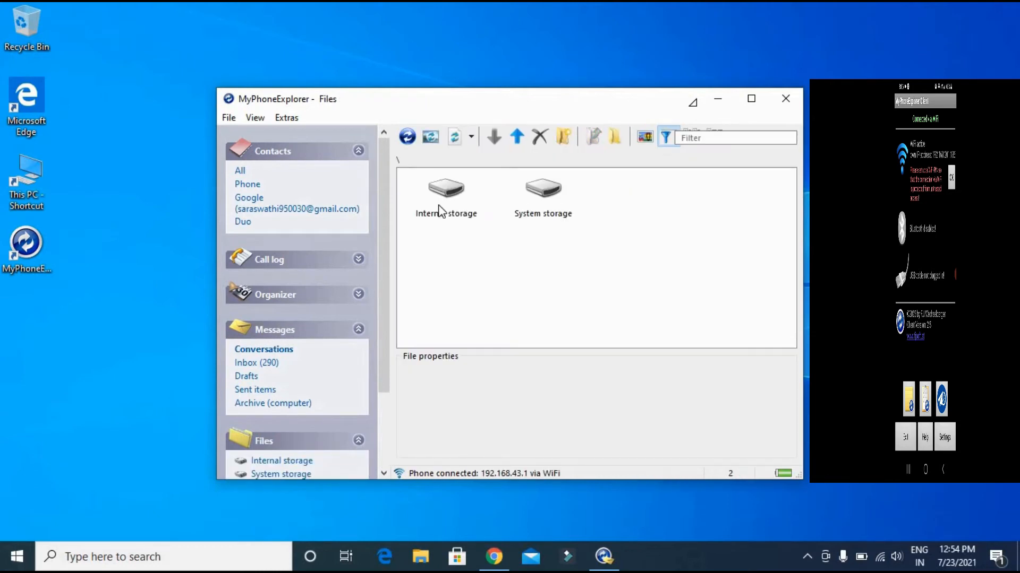
double_click(446, 195)
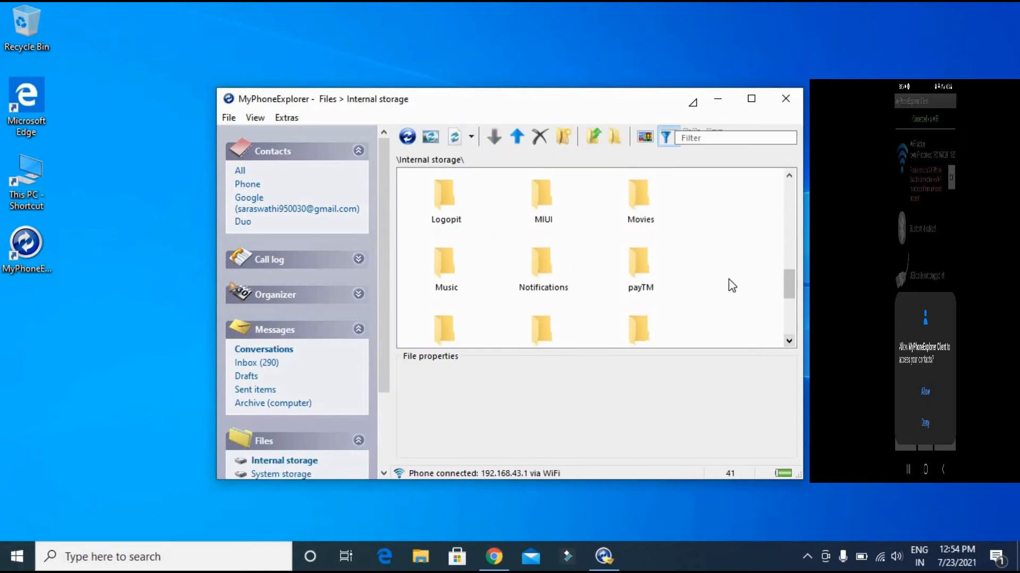
scroll(up, 3)
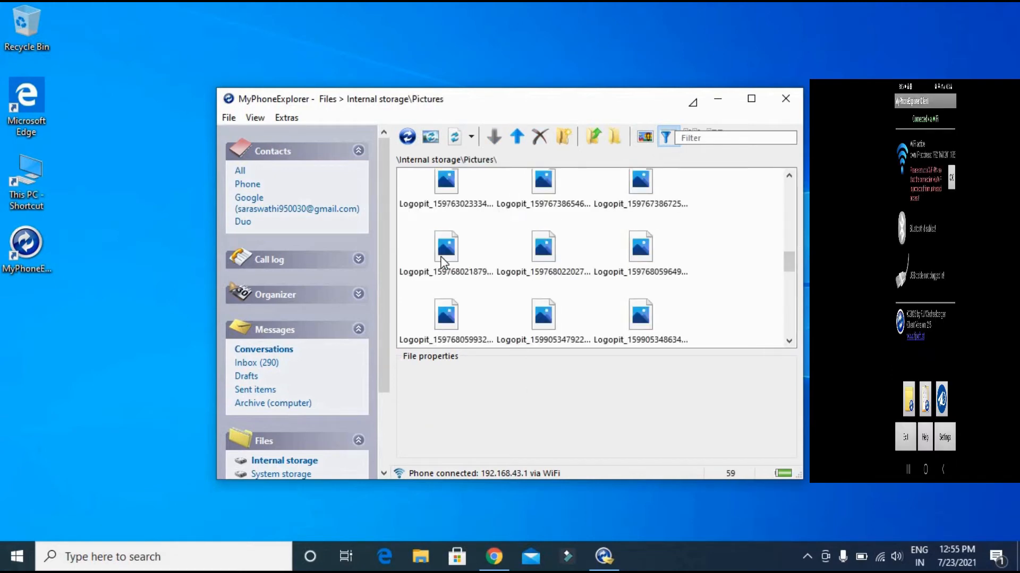
click(493, 137)
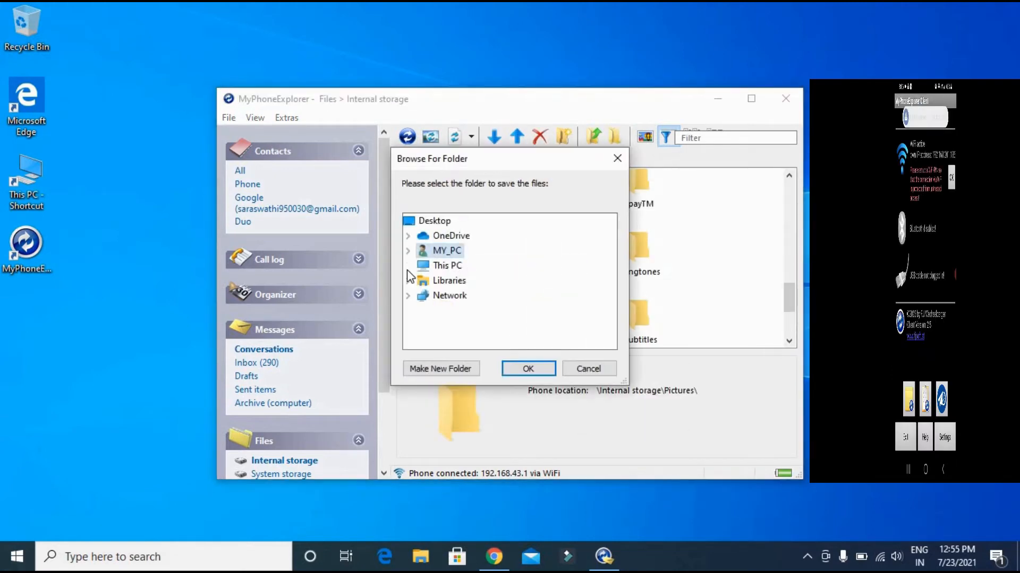
click(527, 369)
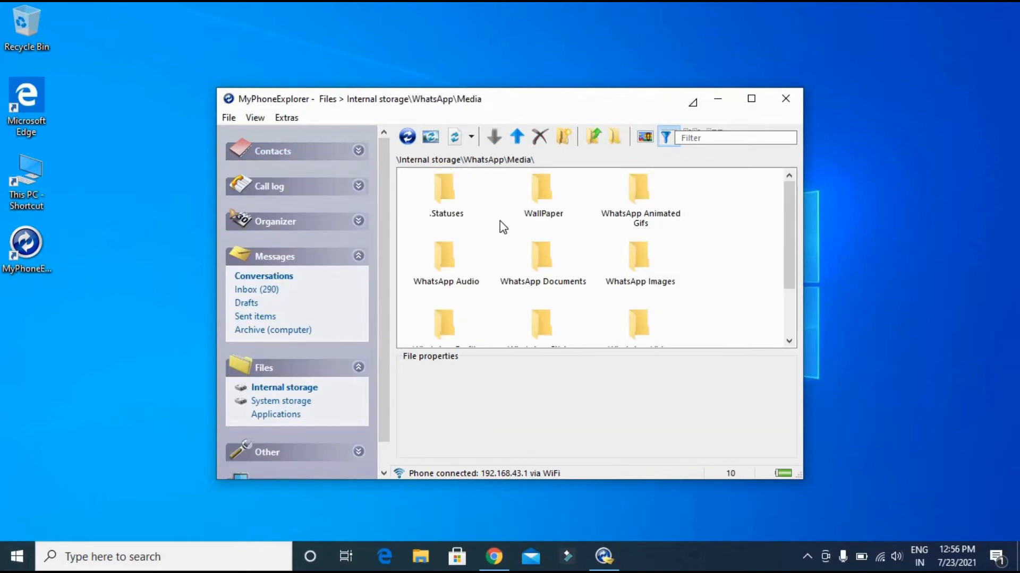
Step: Save WhatsApp's .Statuses folder into Downloads and view it in File Explorer
click(493, 136)
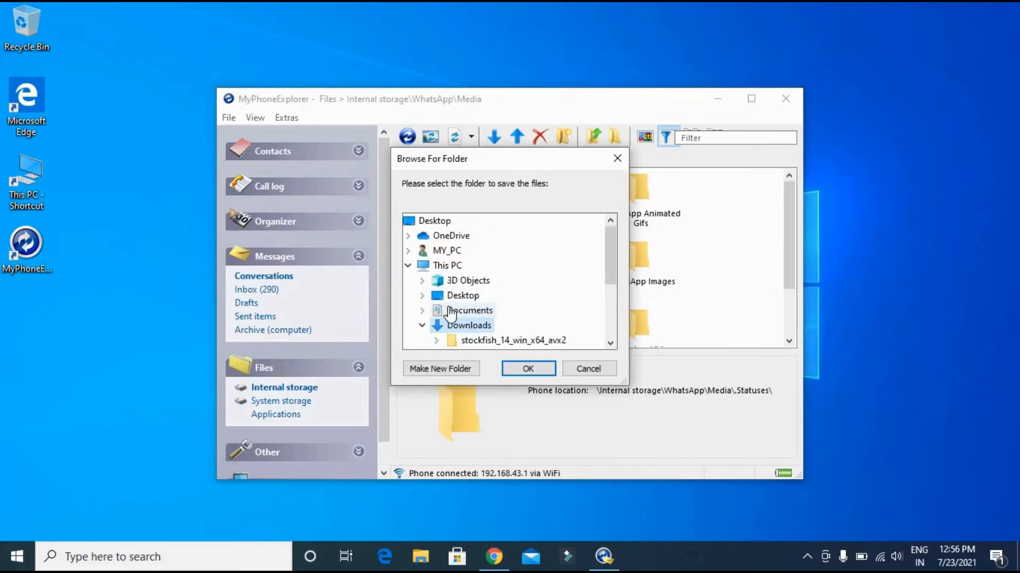
click(528, 369)
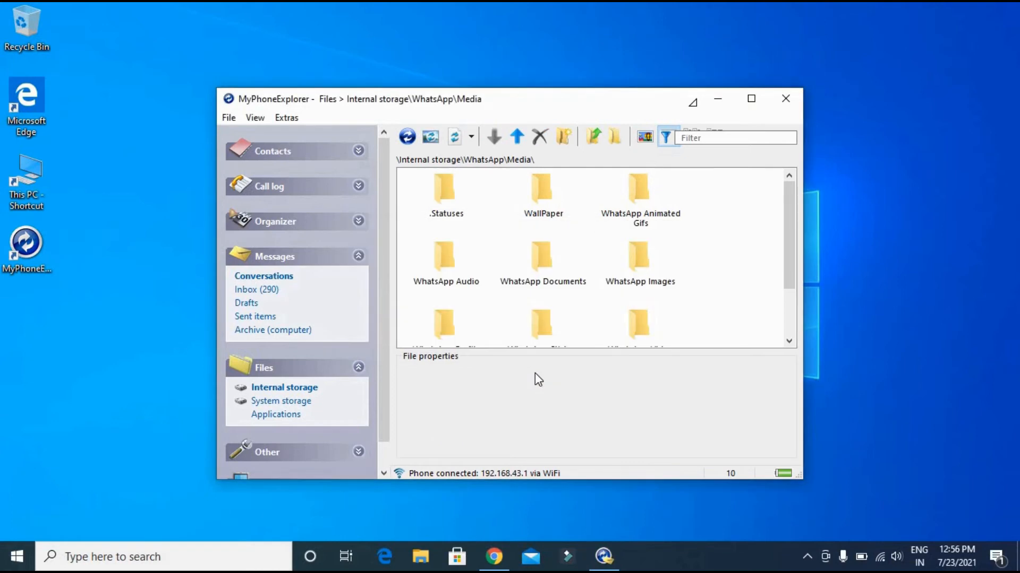
click(420, 557)
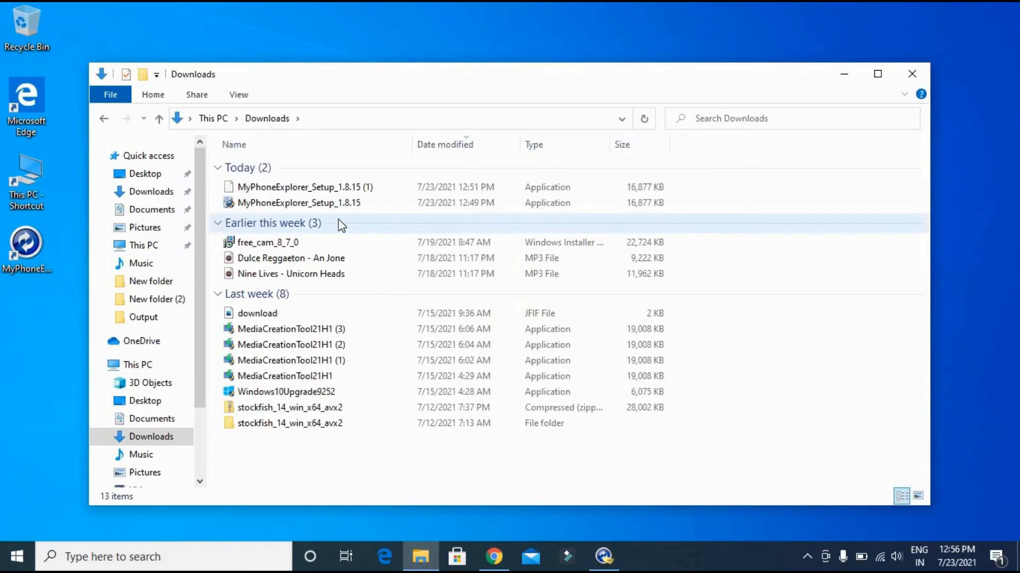
Step: Browse from Downloads to New folder (4) on Education Content (E:)
click(159, 479)
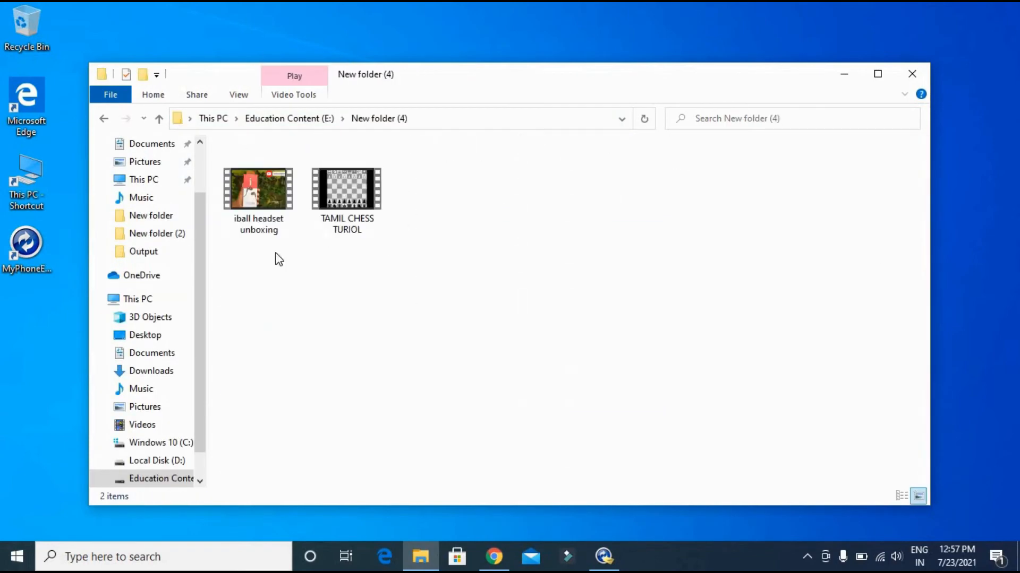
click(258, 189)
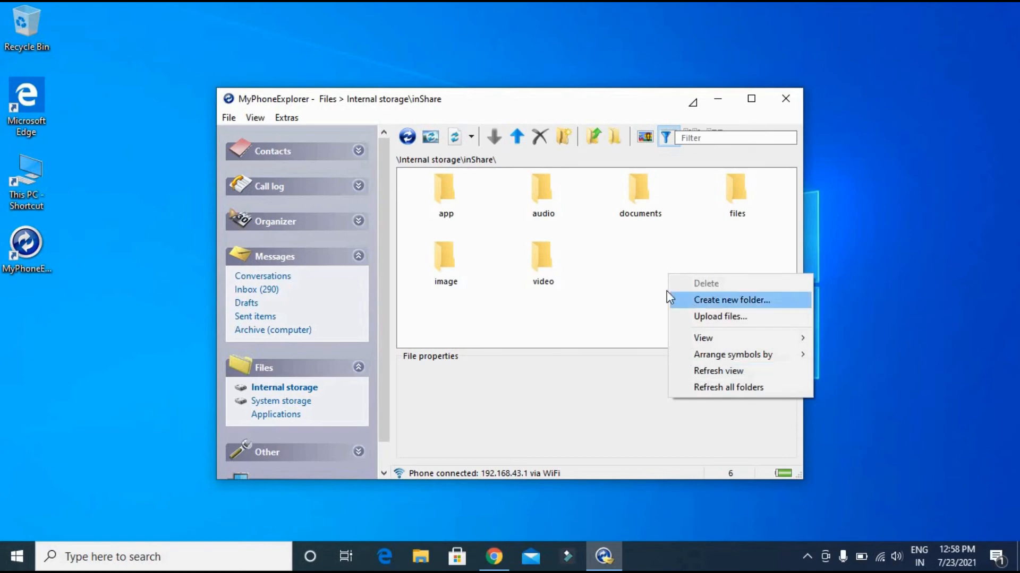
Step: Upload the setup exe into the phone's inShare video folder and start the calendar sync
right_click(543, 260)
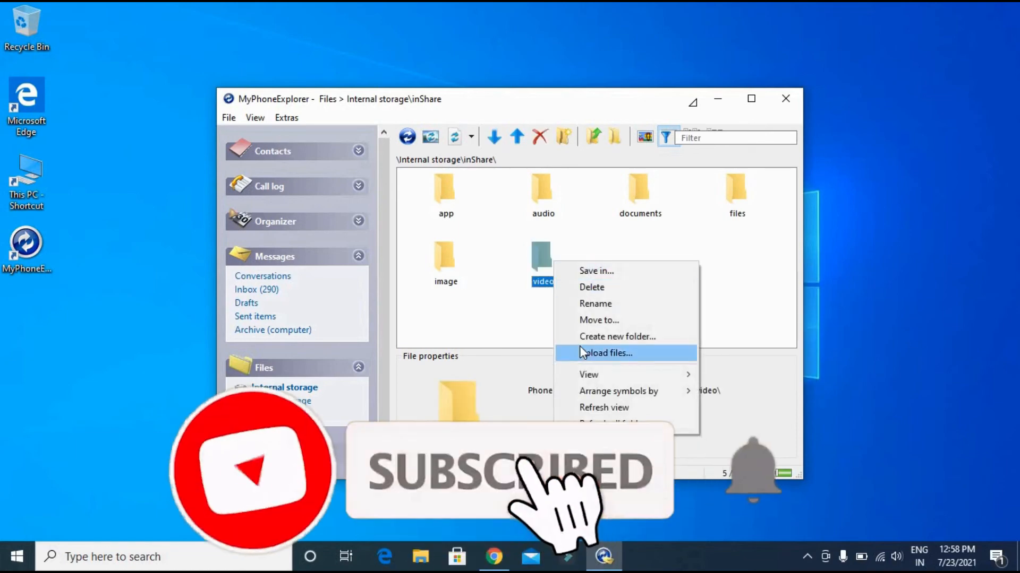
click(606, 353)
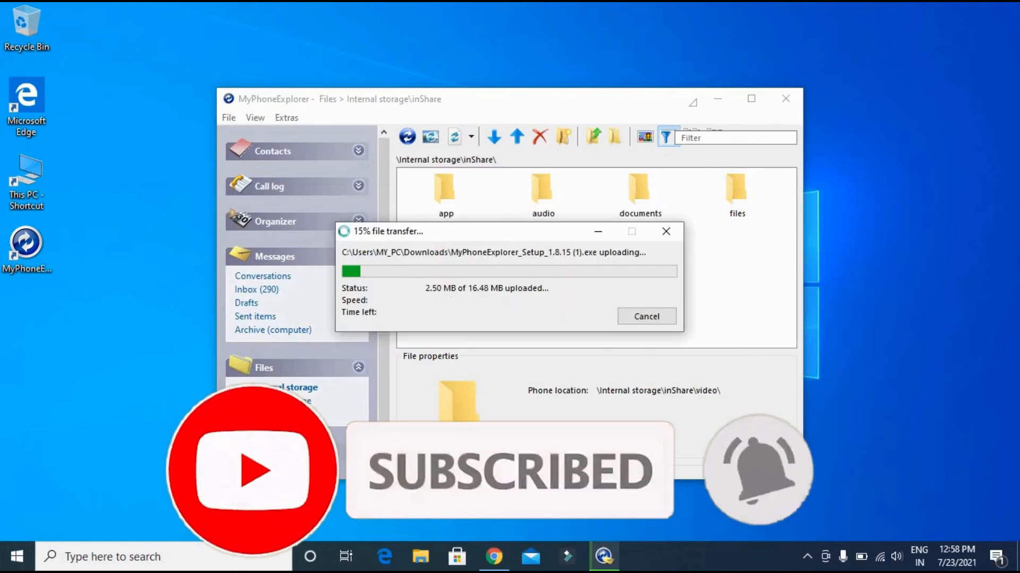
click(263, 276)
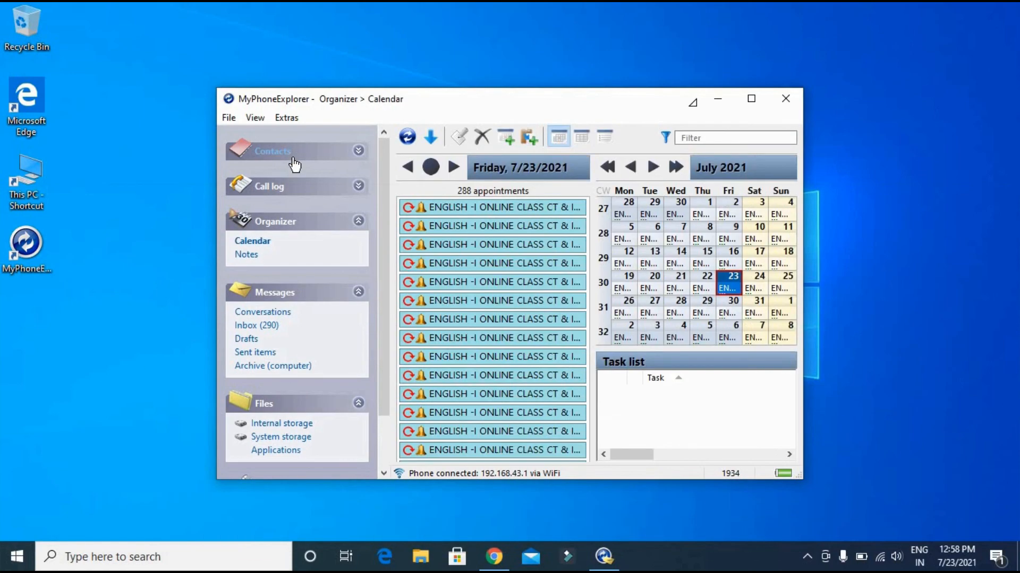
click(406, 137)
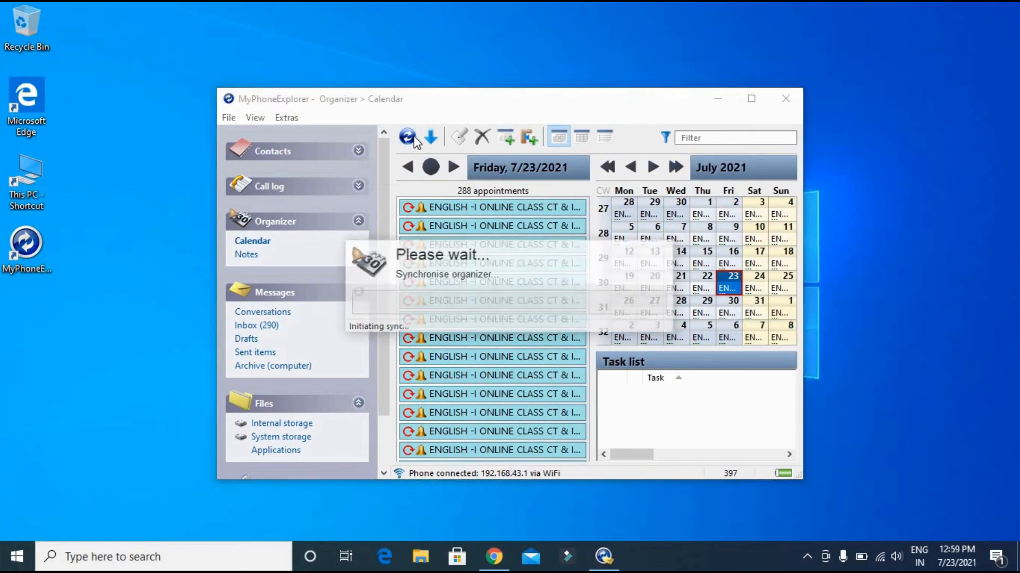